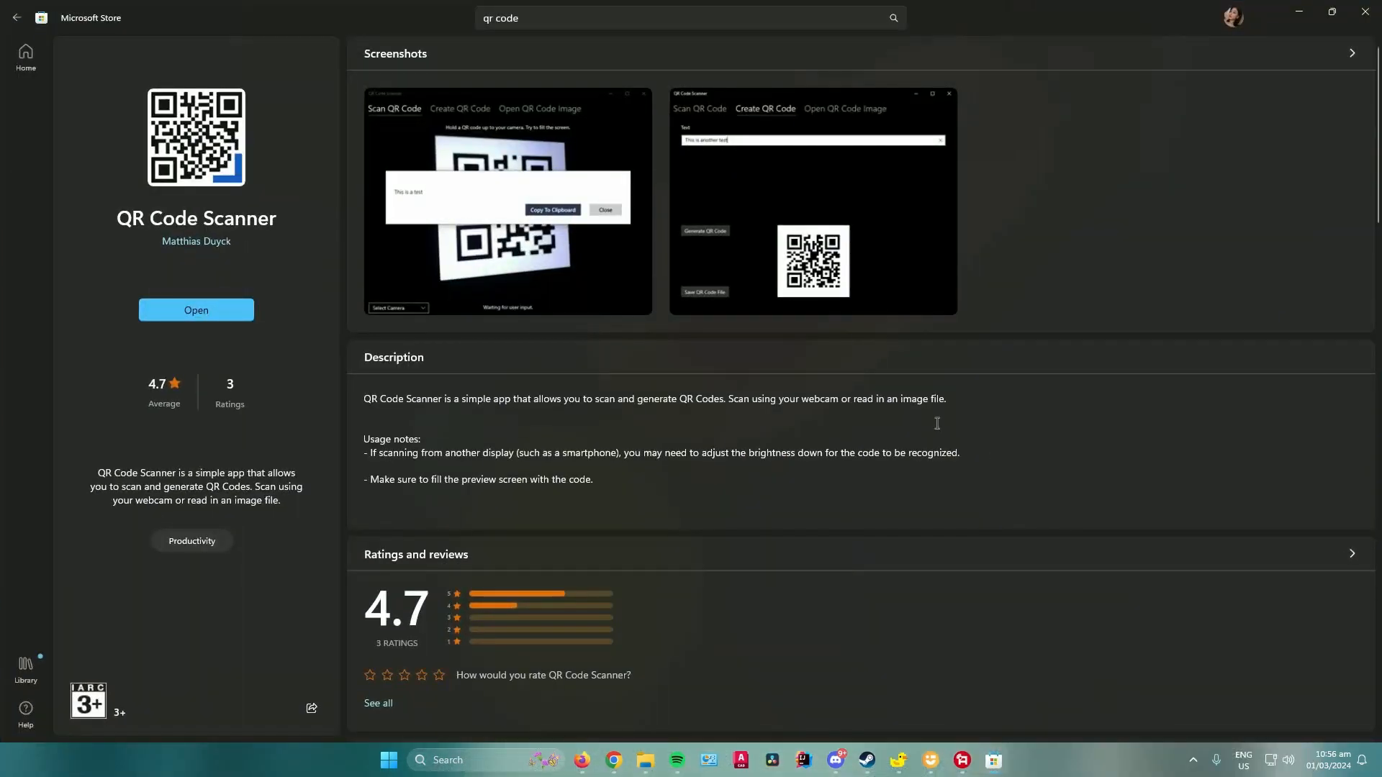
pyautogui.moveTo(555, 350)
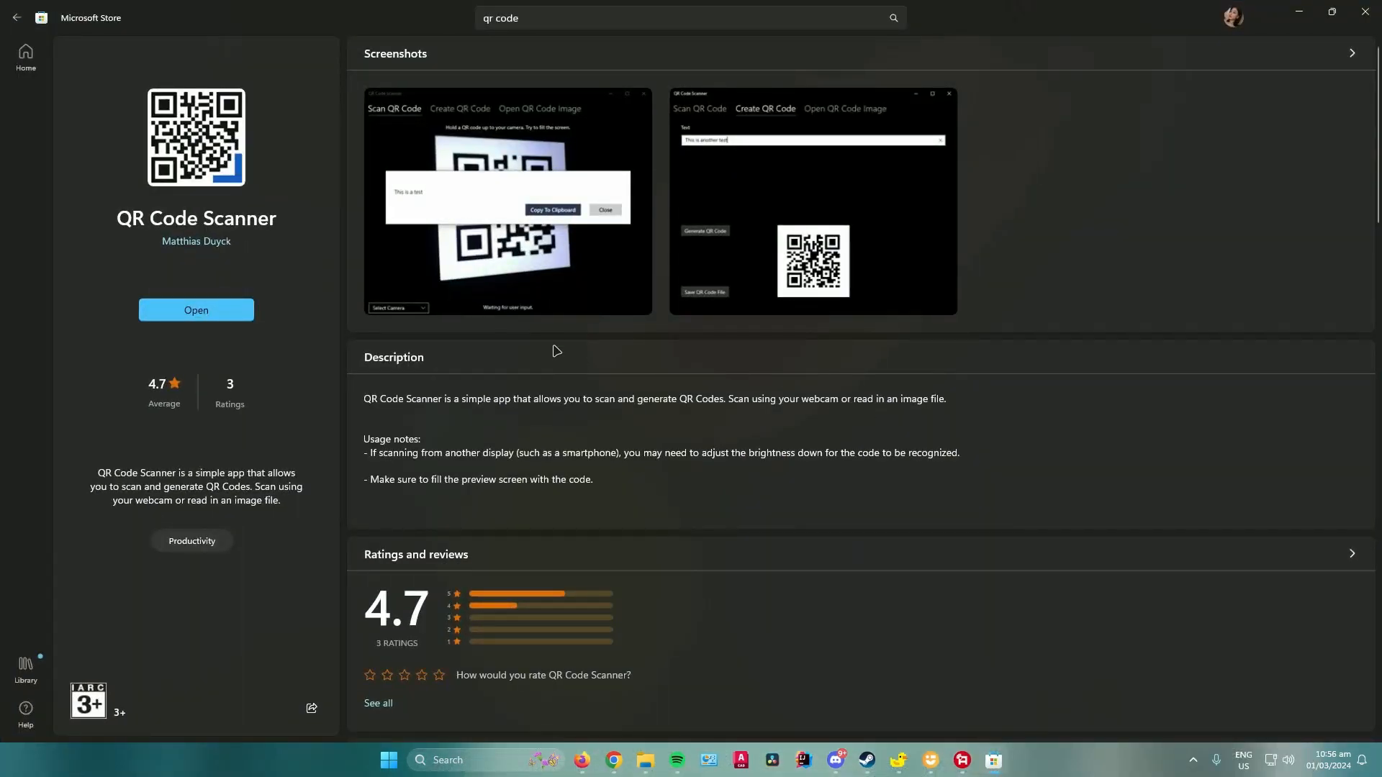
pyautogui.moveTo(393, 74)
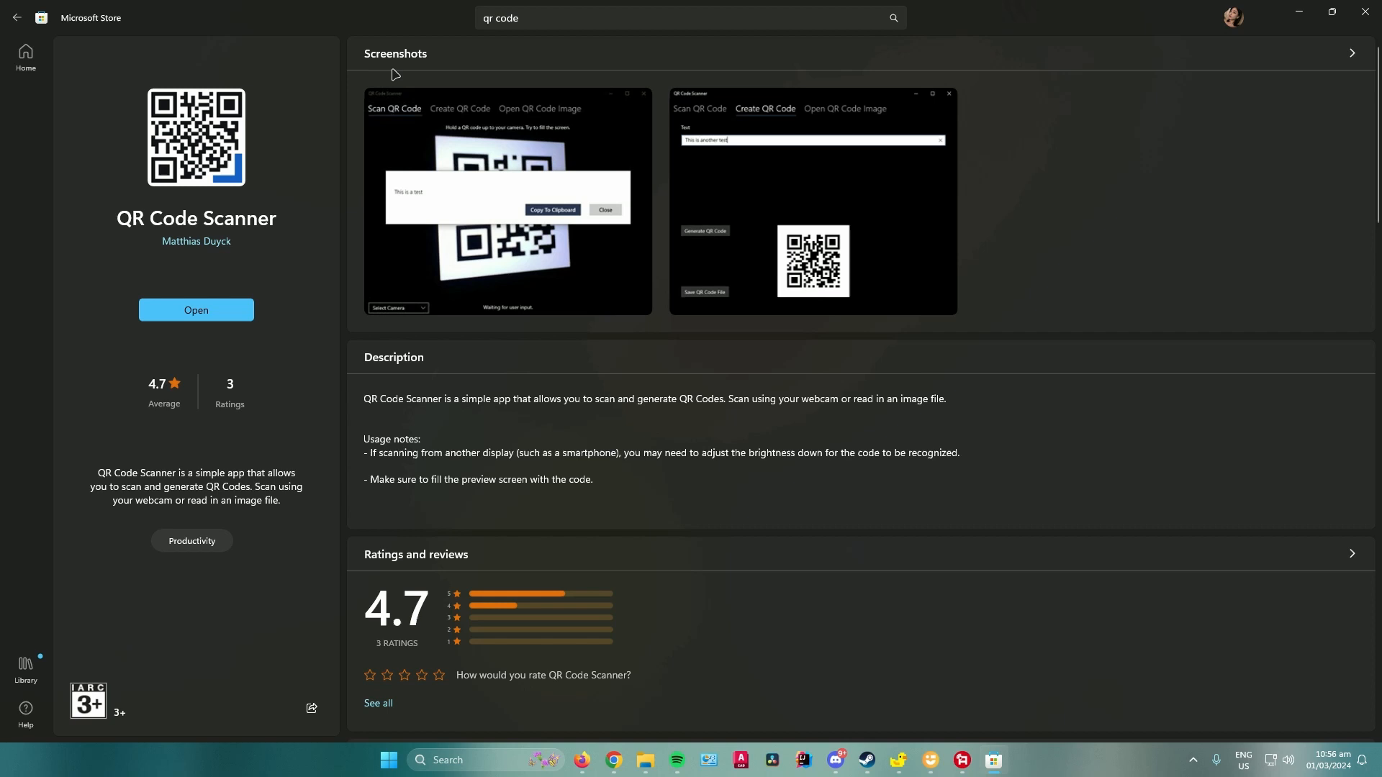
pyautogui.moveTo(201, 201)
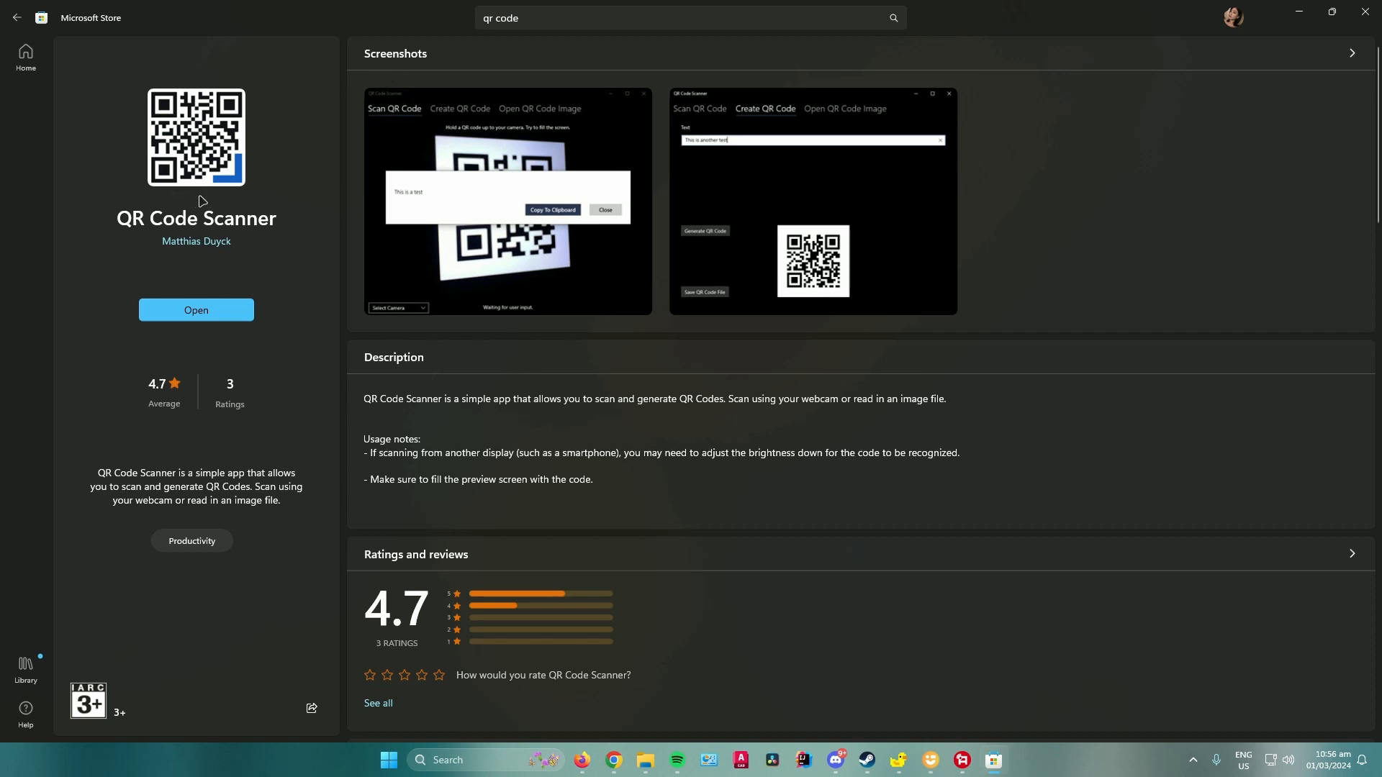
pyautogui.moveTo(213, 262)
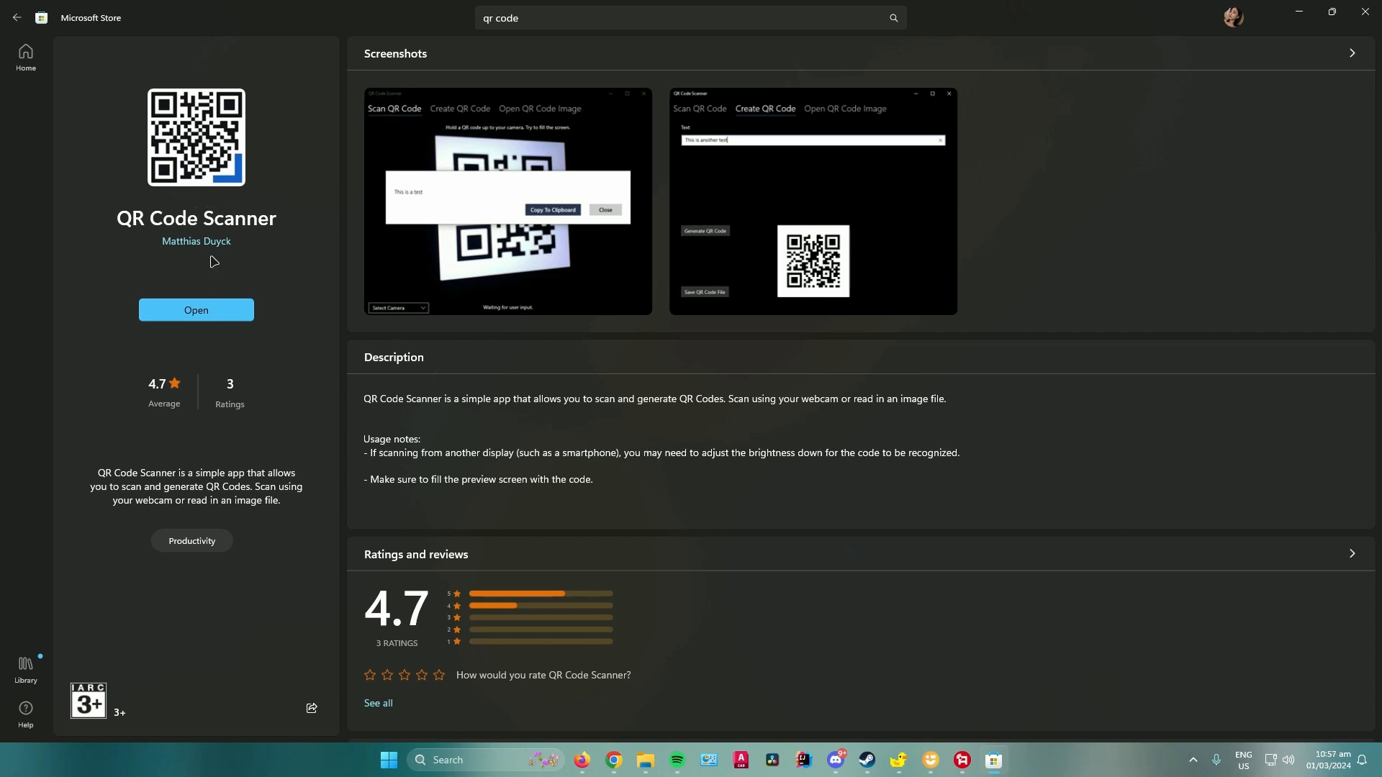
pyautogui.moveTo(223, 251)
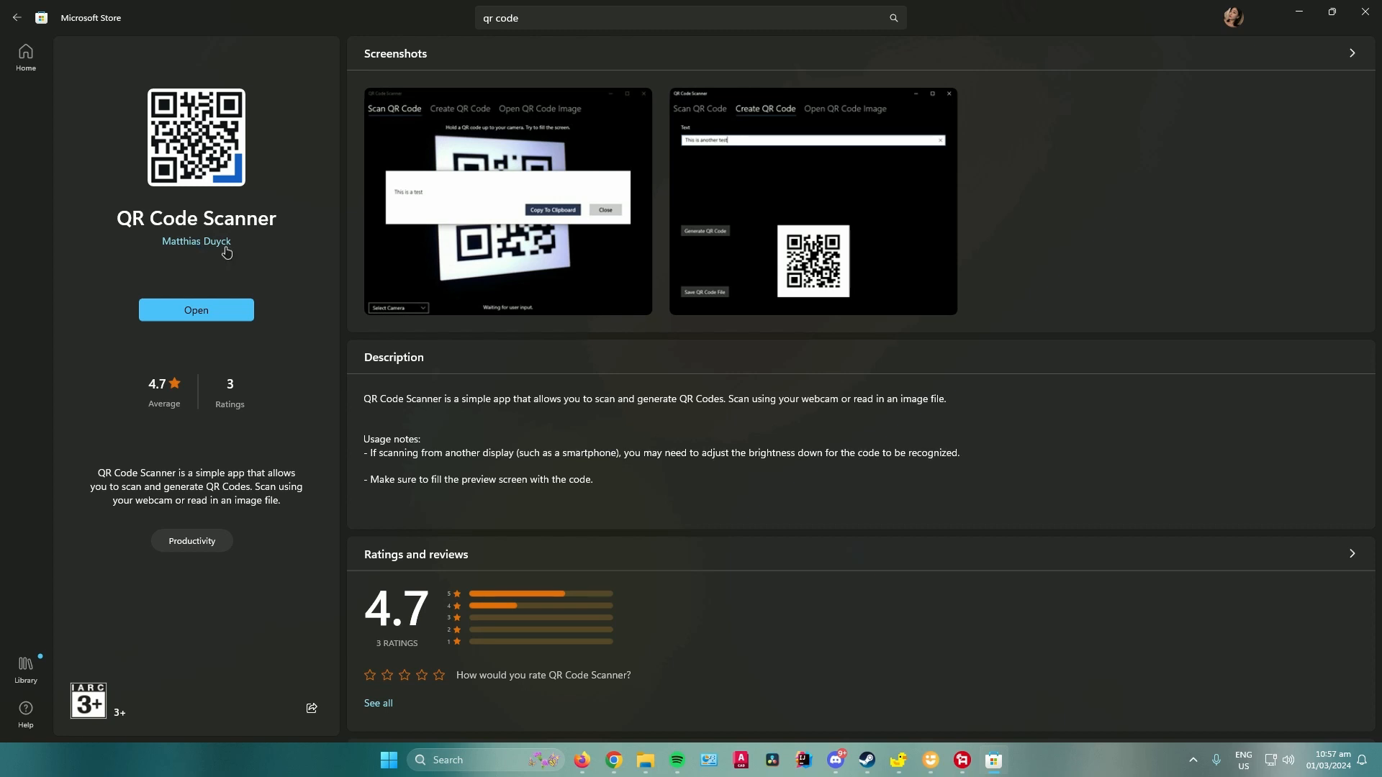
pyautogui.moveTo(227, 255)
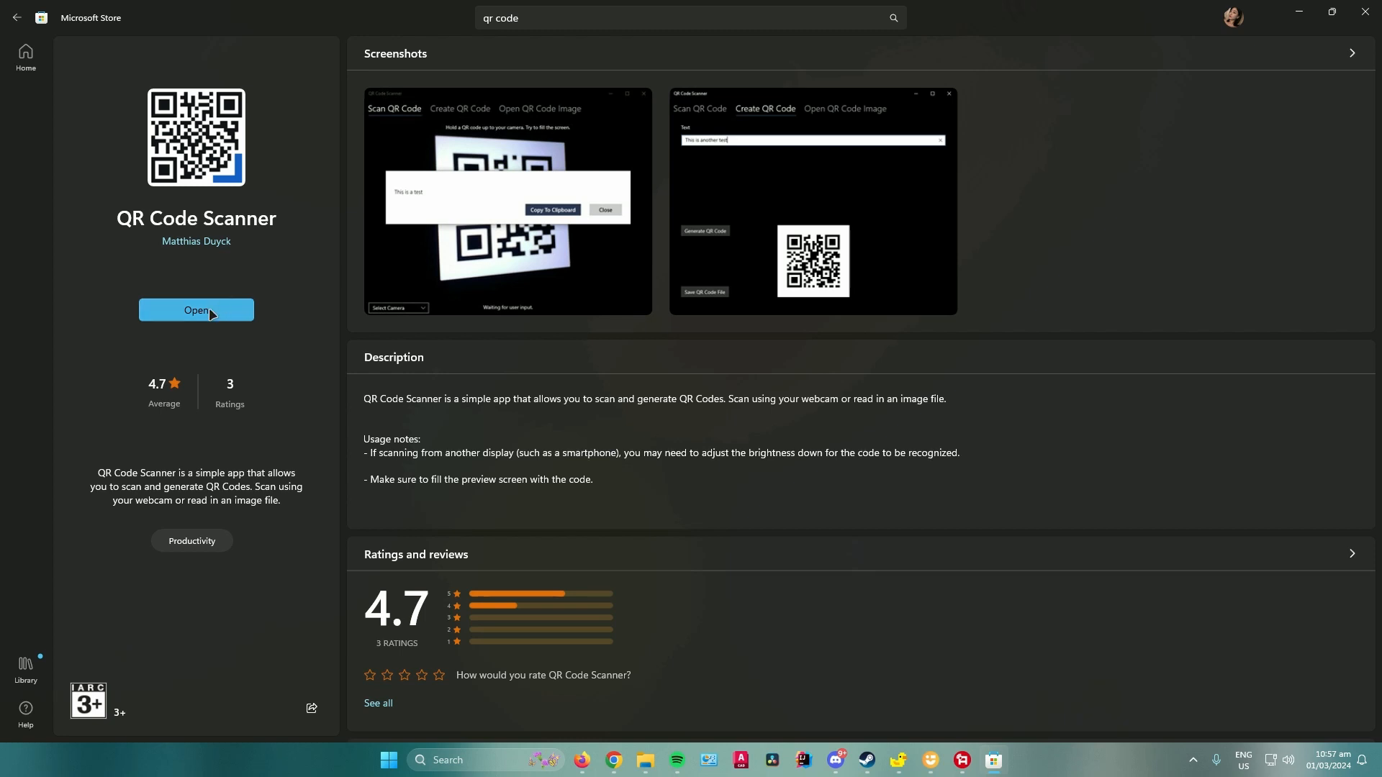
# Launch QR Code Scanner from its Microsoft Store page.
pyautogui.click(195, 310)
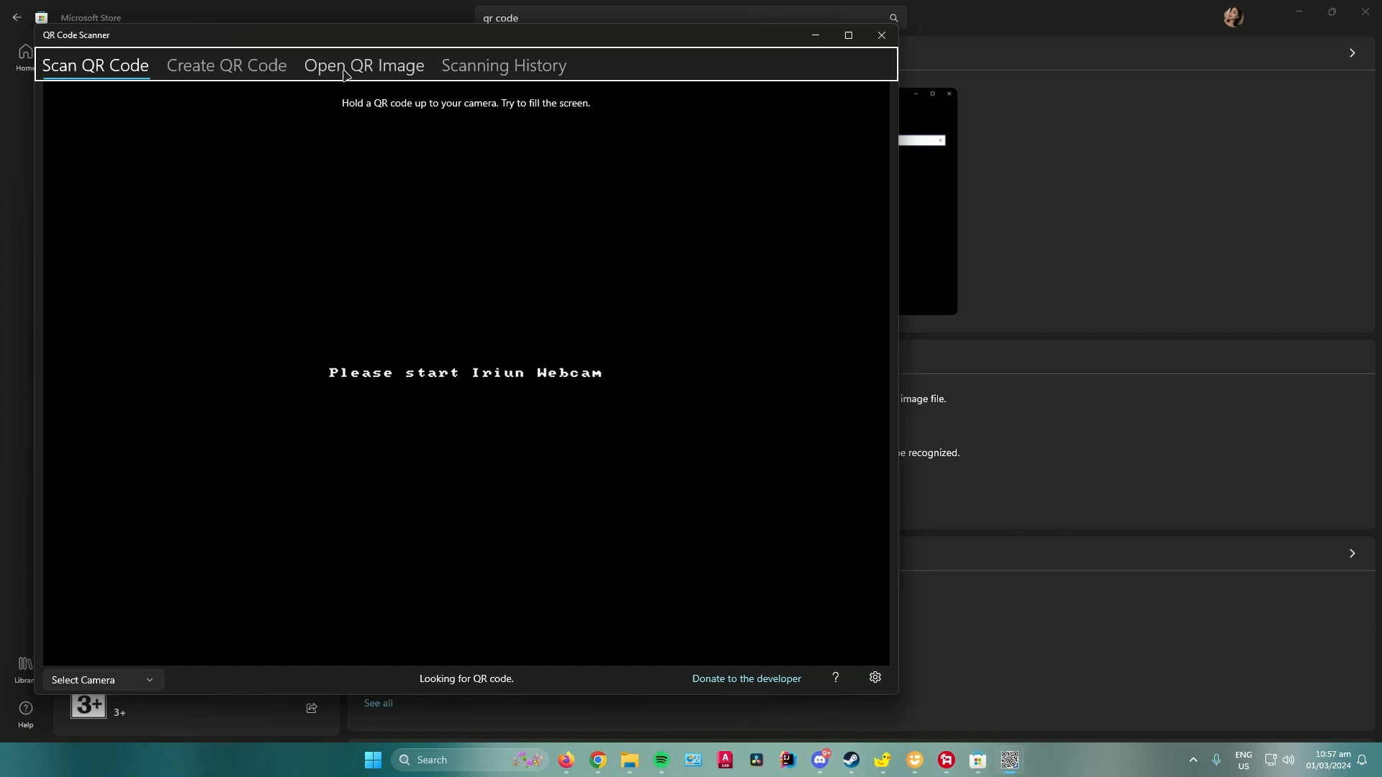
# Open an image file from the Open QR Image section, showing Downloads.
pyautogui.click(362, 65)
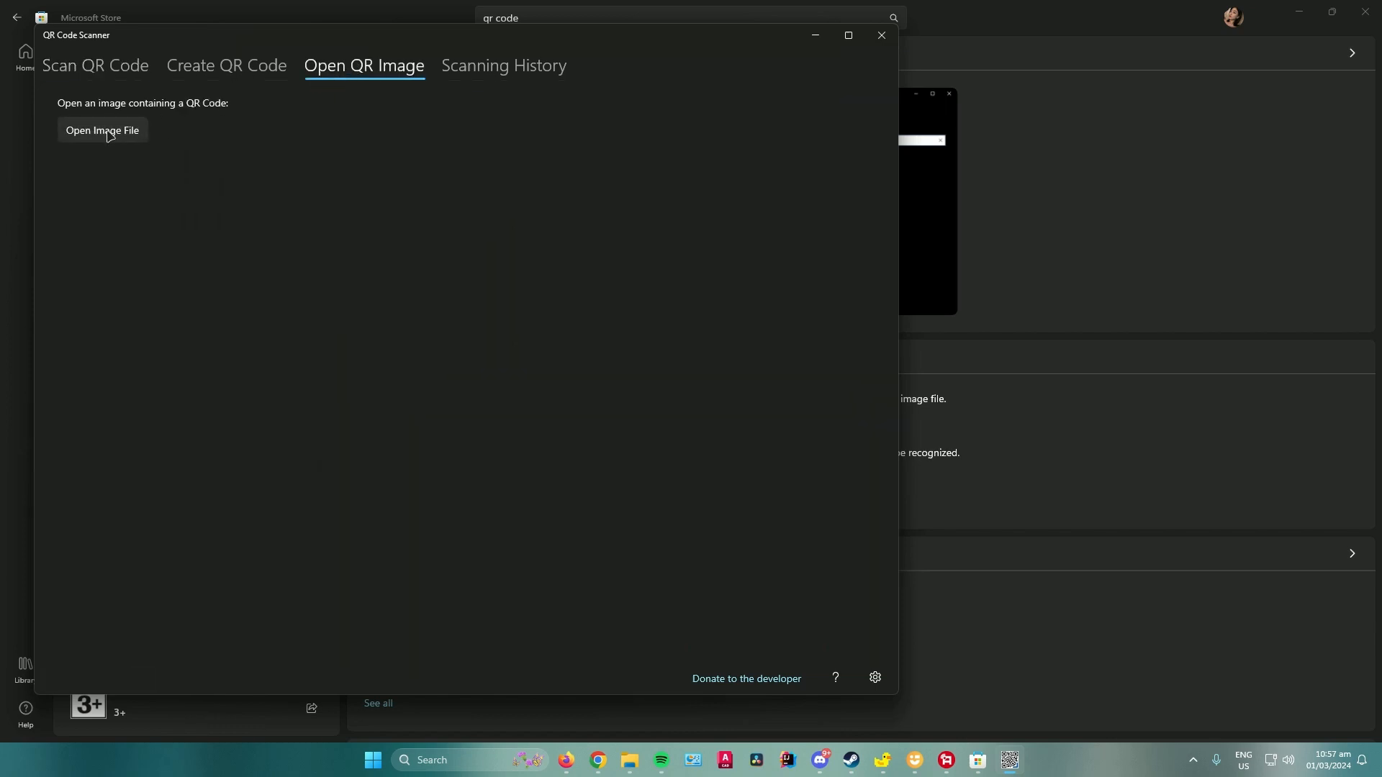
pyautogui.click(102, 130)
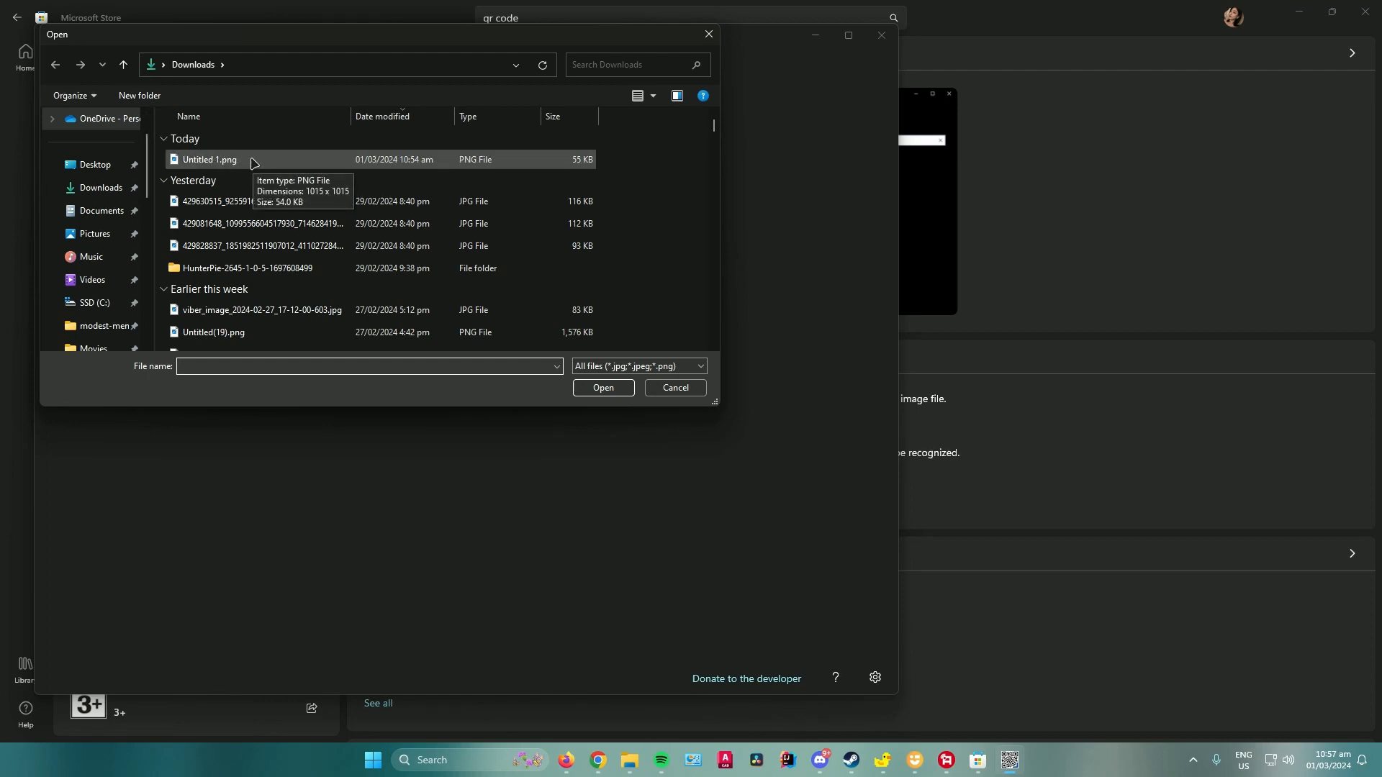
# Load Untitled 1.png to show its decoded YouTube channel URL popup.
pyautogui.doubleClick(209, 159)
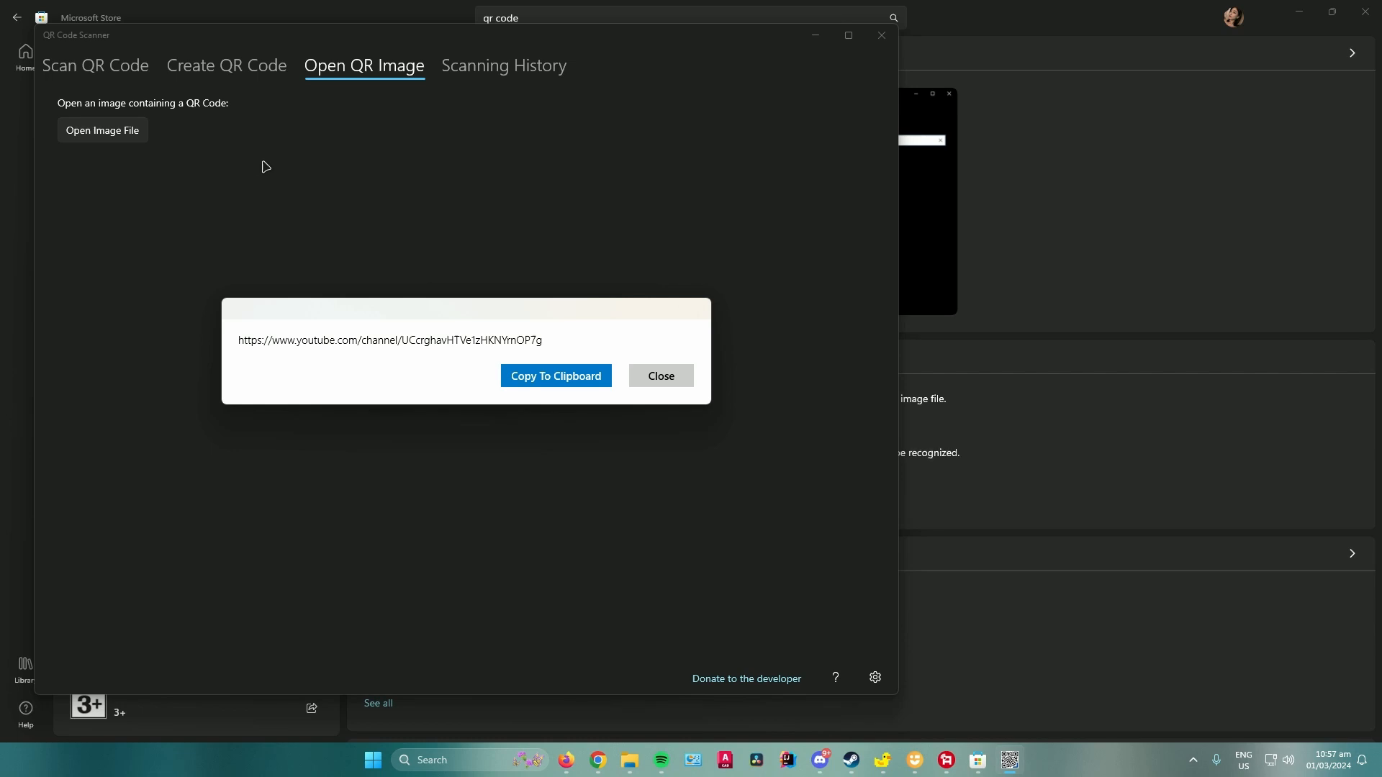
pyautogui.moveTo(269, 228)
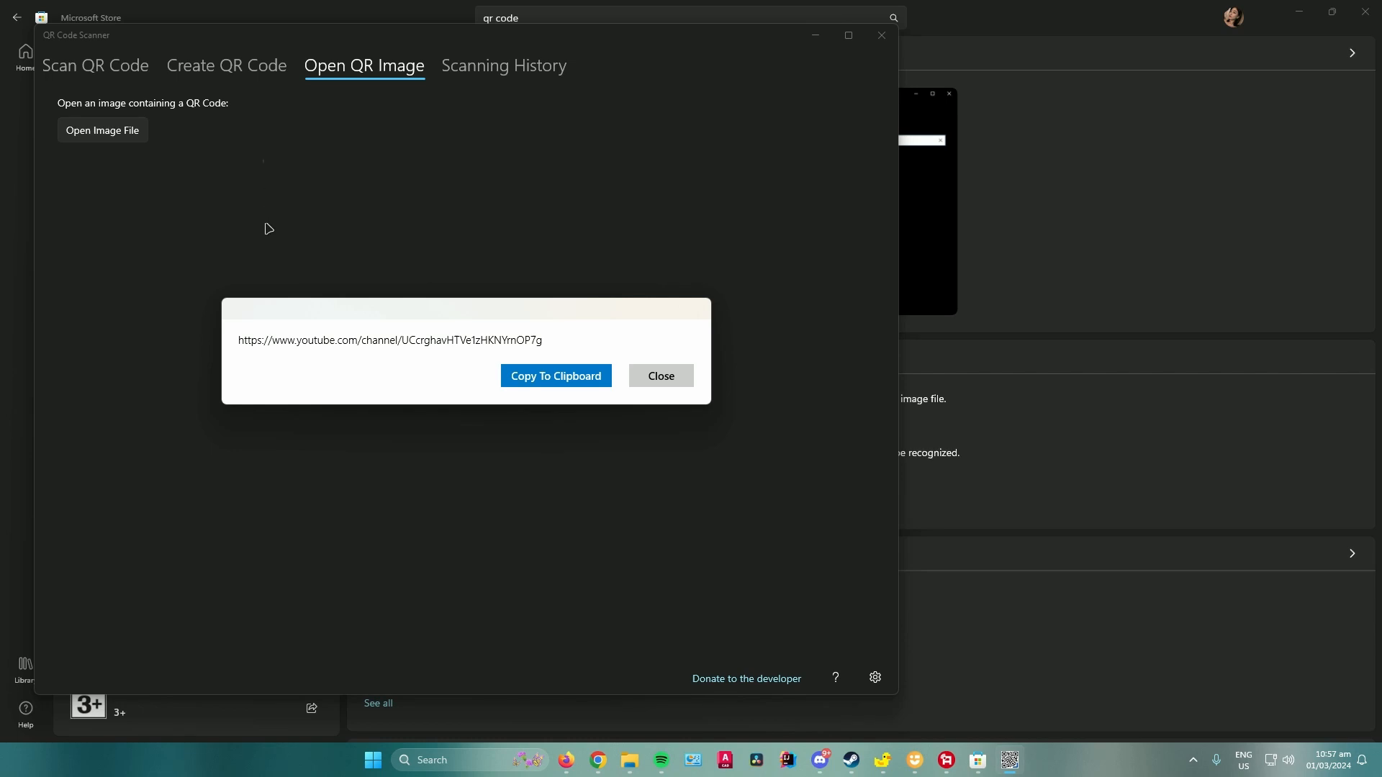
pyautogui.moveTo(290, 349)
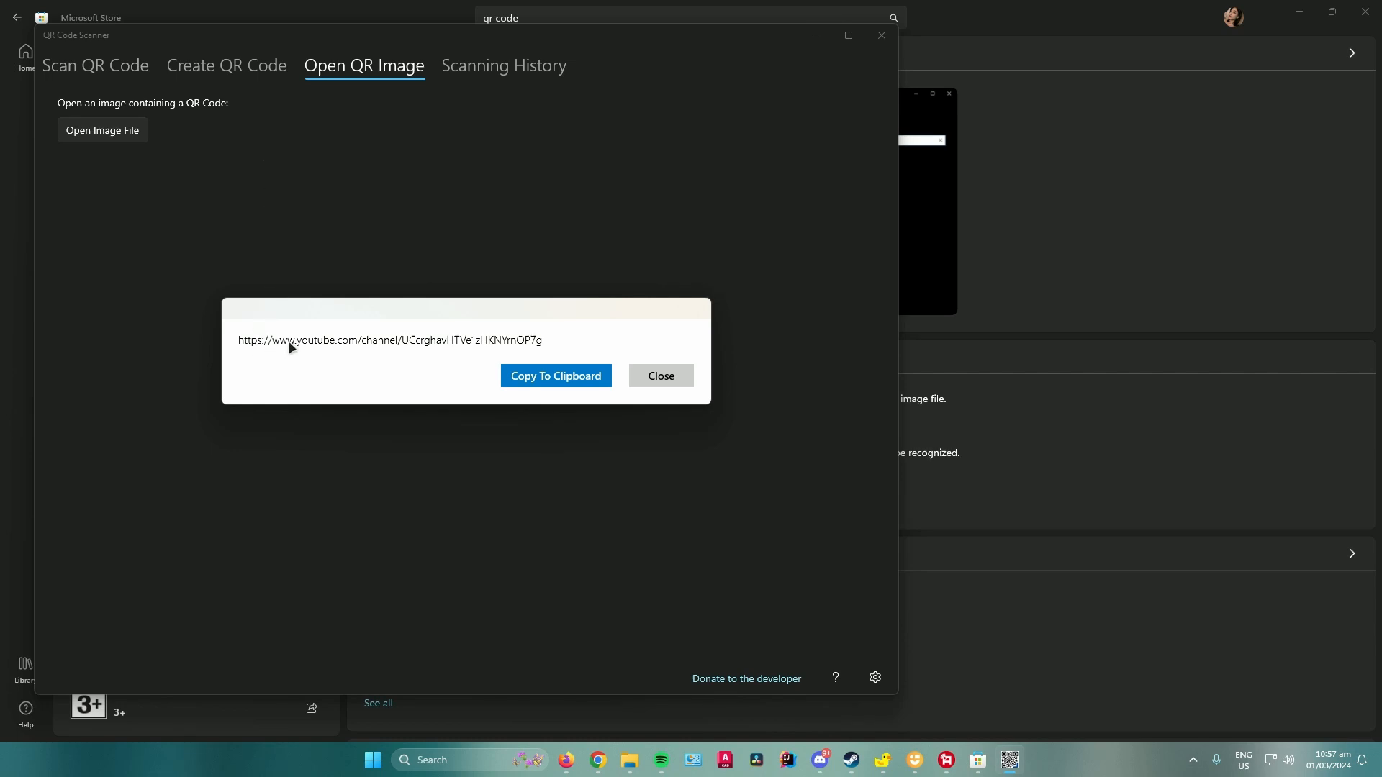
pyautogui.moveTo(433, 353)
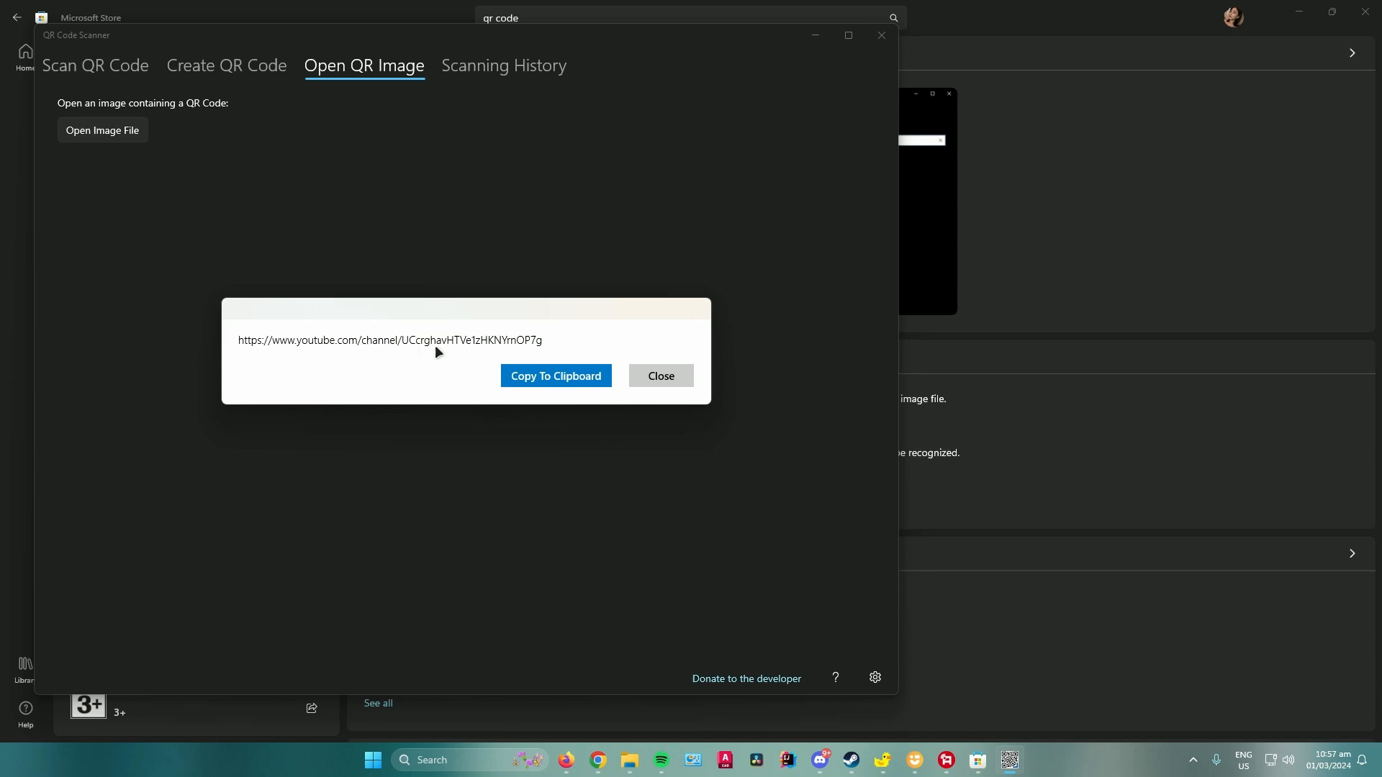